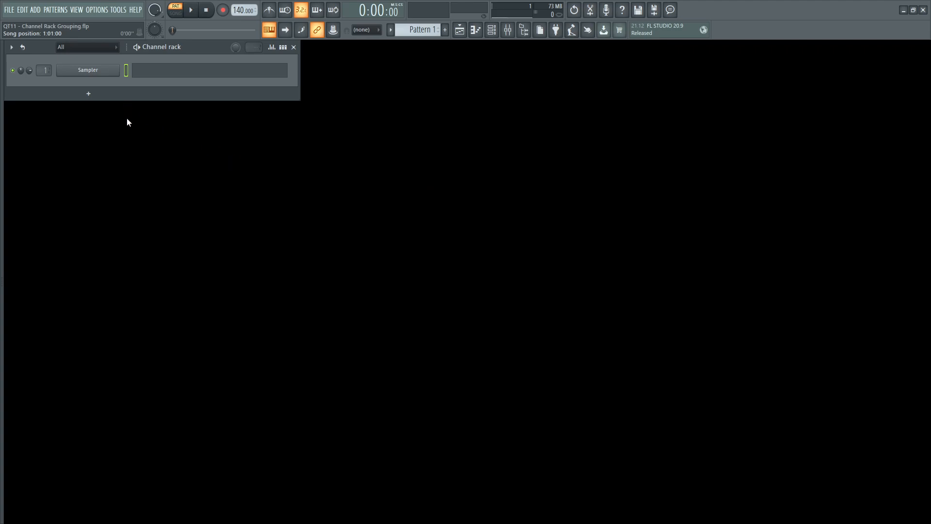
Add PoiZone, Sytrus and Harmor synth channels to the channel rack
left_click(88, 94)
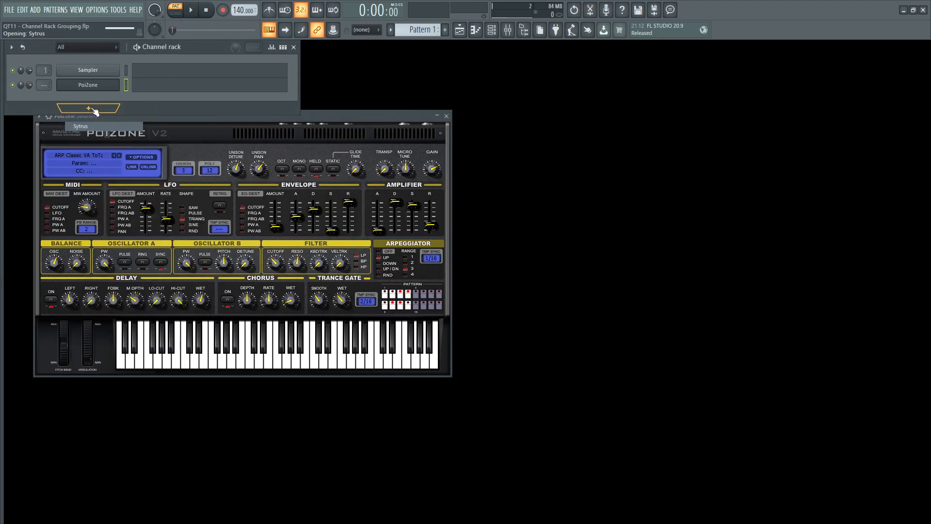
left_click(88, 109)
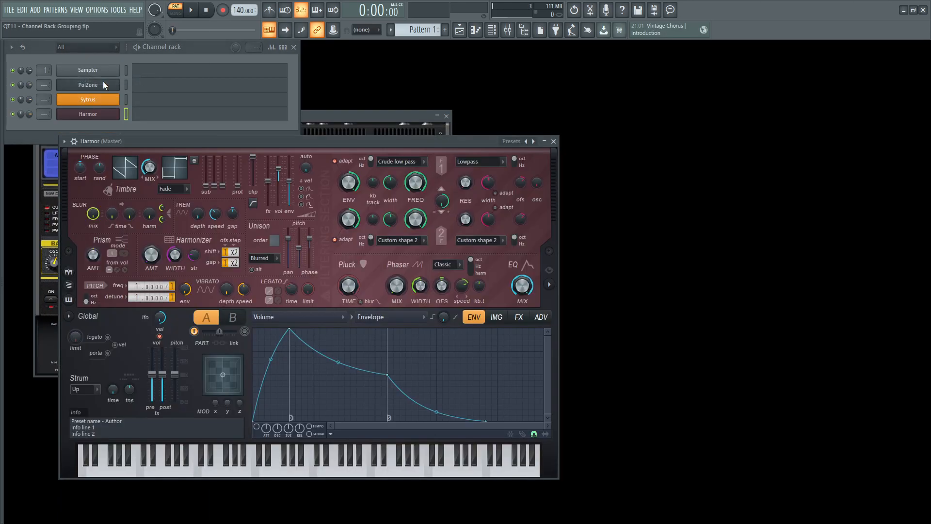
Add three Toxic Biohazard channels from the Synth classic plugin list
left_click(38, 10)
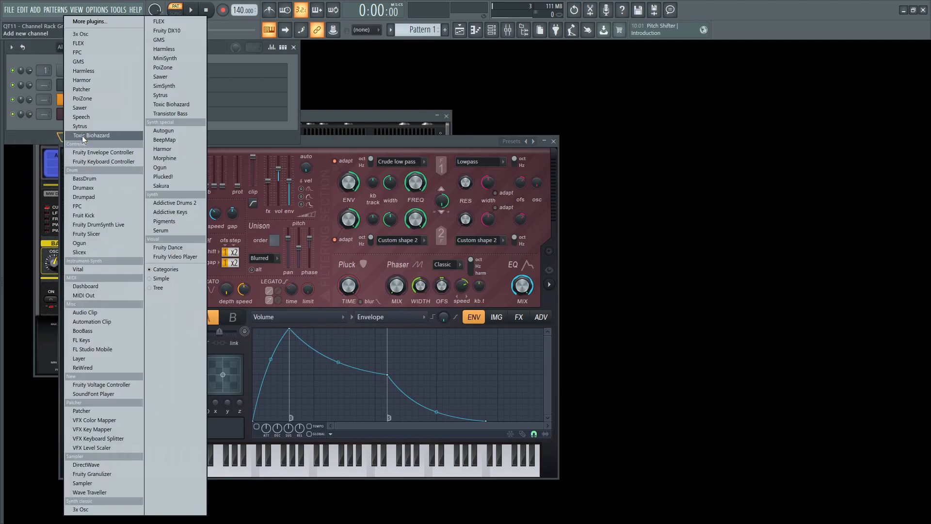
left_click(91, 135)
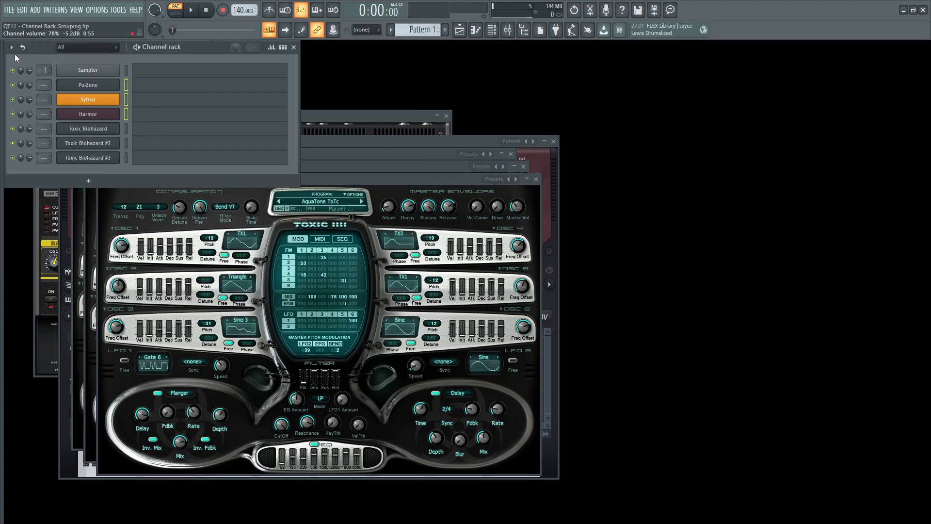
Group PoiZone, Sytrus and Harmor as 'Cool Leads', then reset the filter to All
left_click(10, 47)
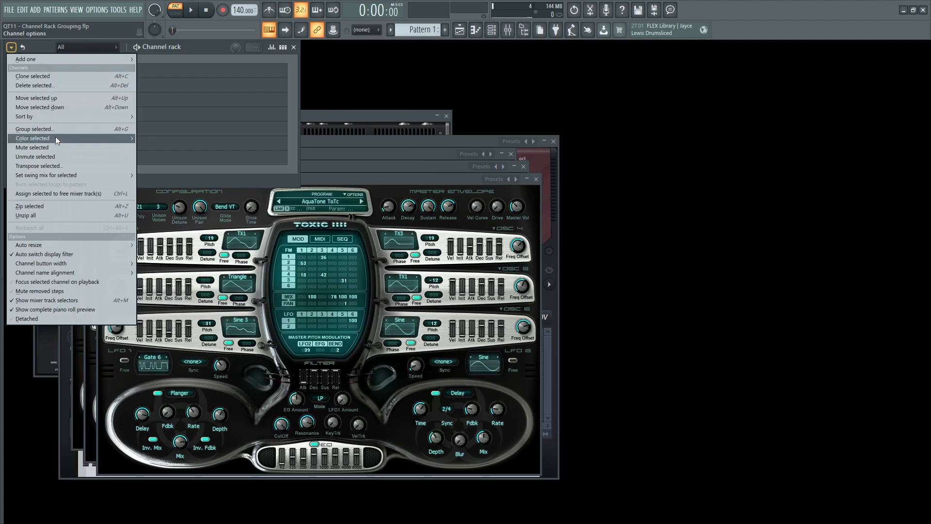
mouse_move(54, 129)
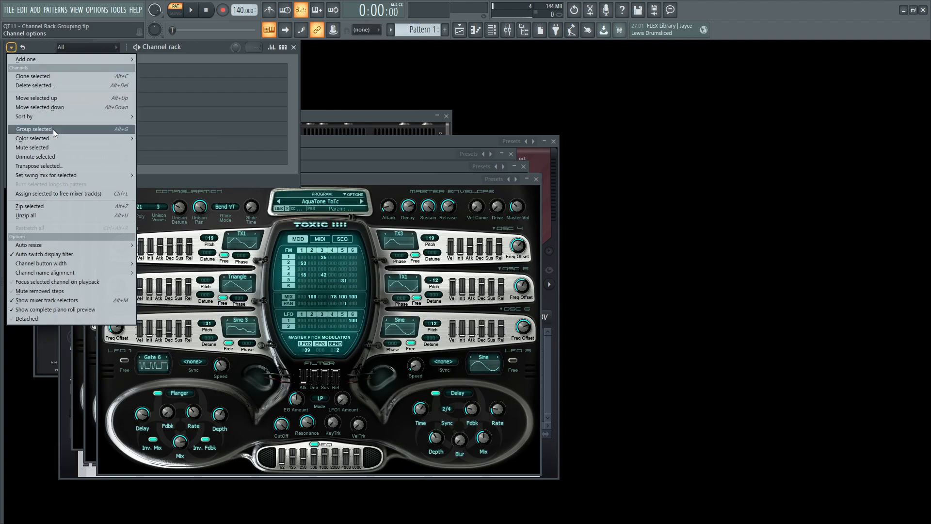
left_click(34, 129)
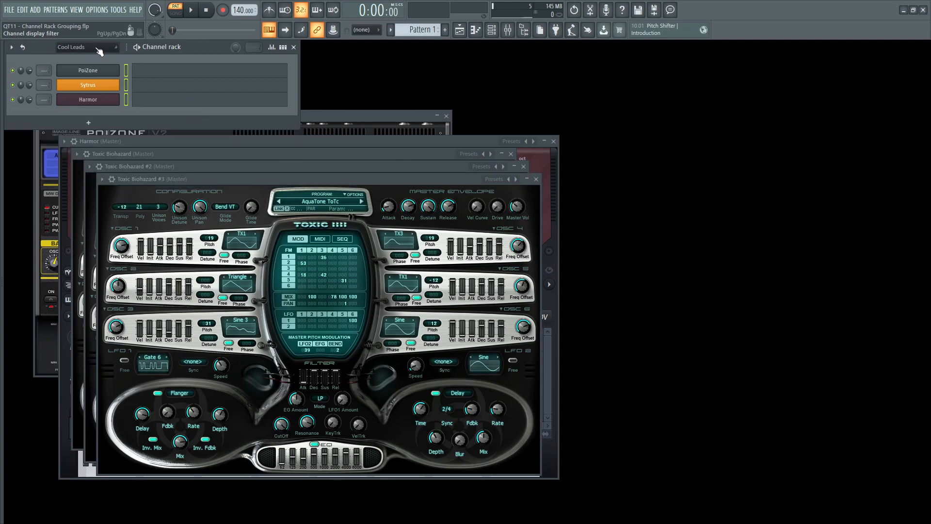
left_click(115, 47)
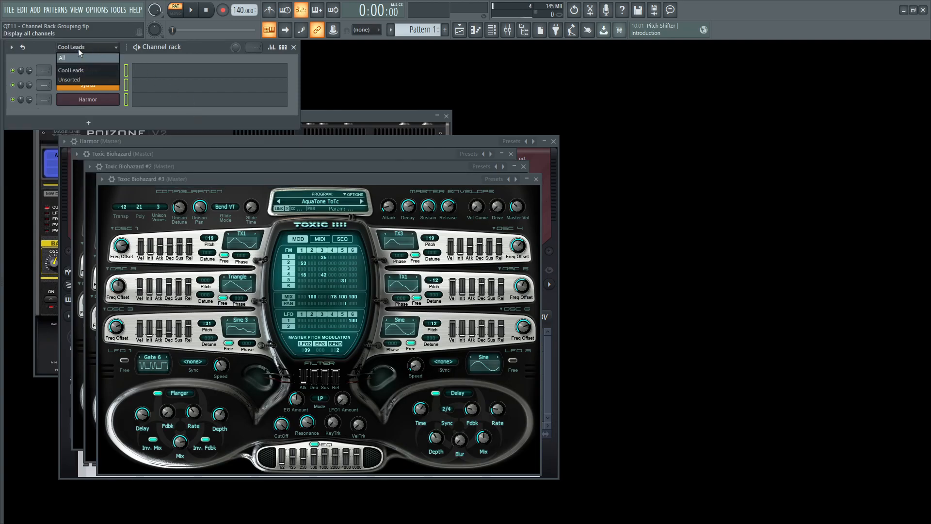
left_click(62, 57)
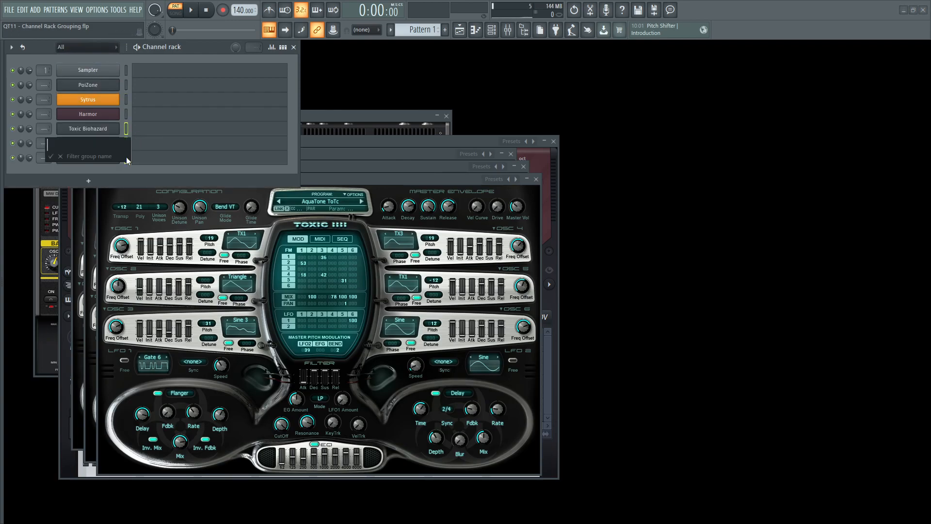
Name the Toxic Biohazard group 'Toxic Stuff' and filter the rack to show only it
type("Toixi")
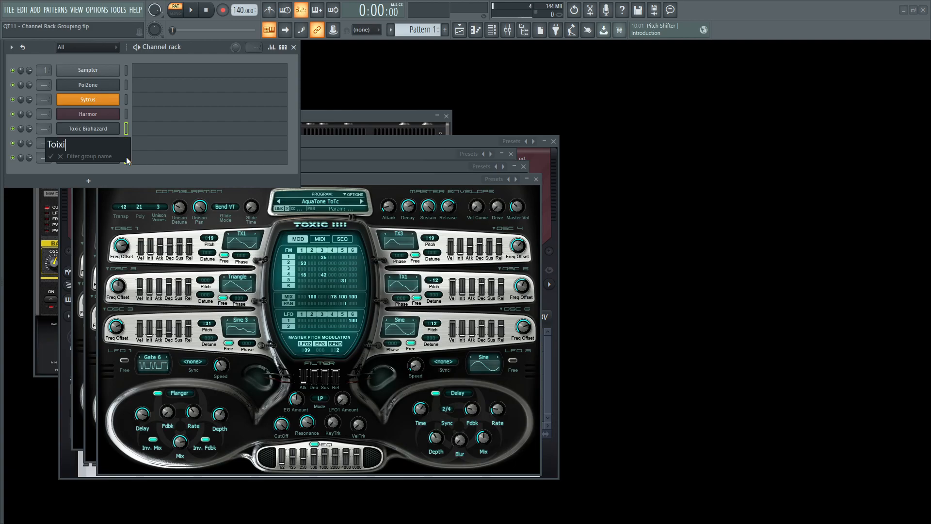
type("Toxic Stu")
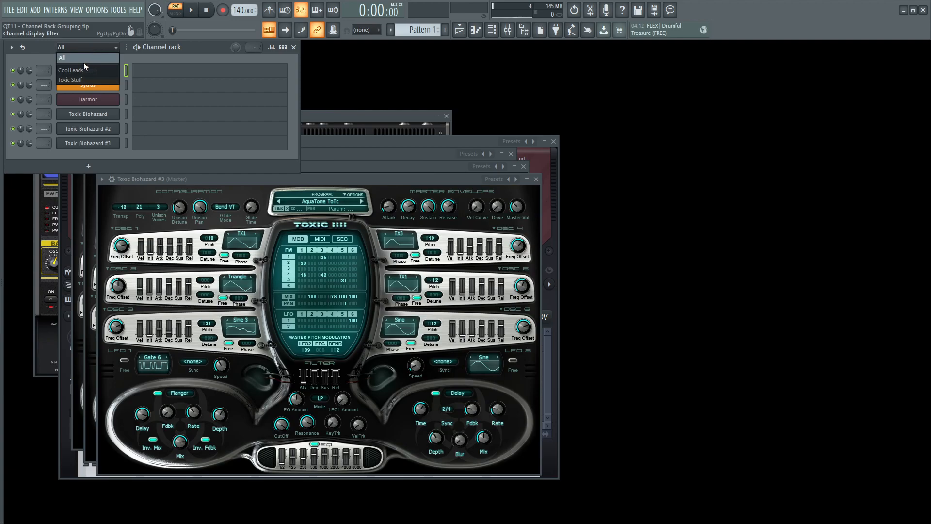
left_click(69, 80)
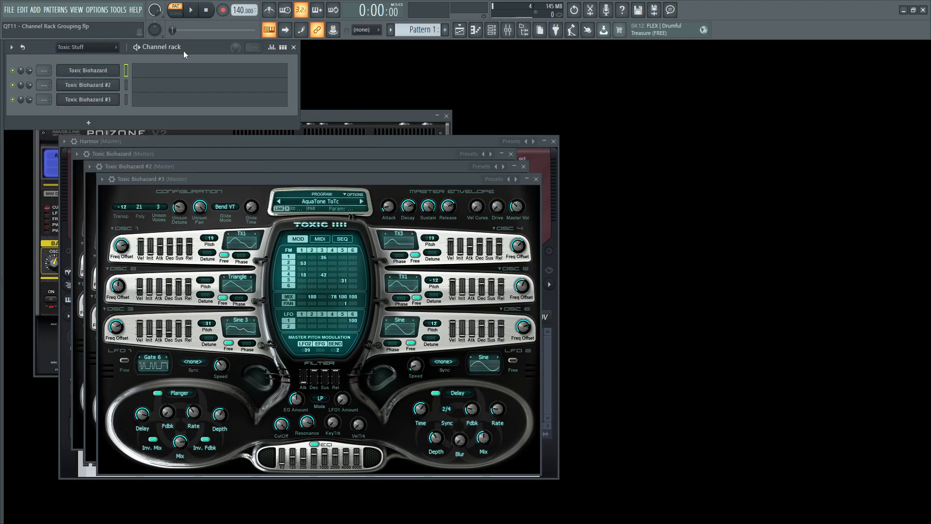